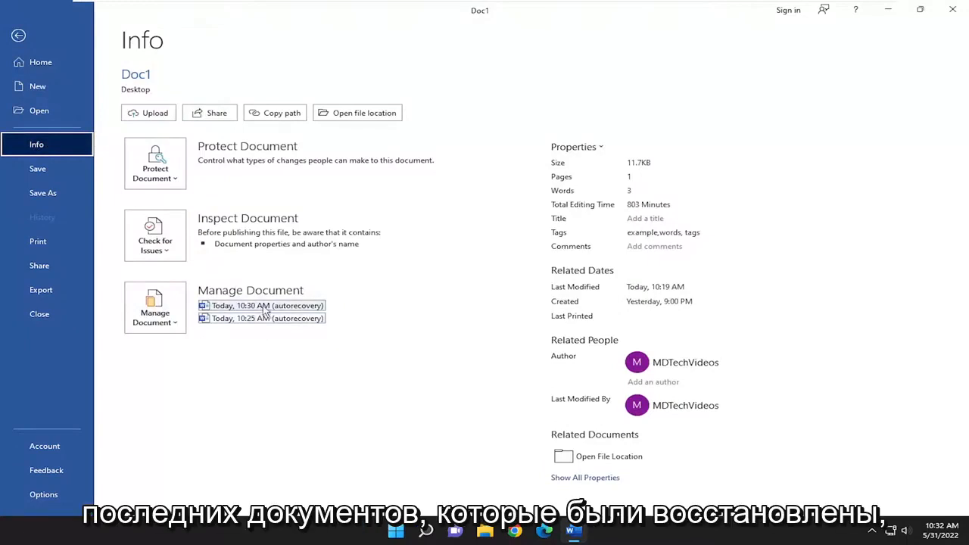
Open the 10:30 AM autorecovered version and save it to the Desktop as 'Doc'
{"action": "left_click", "coordinate": [267, 305]}
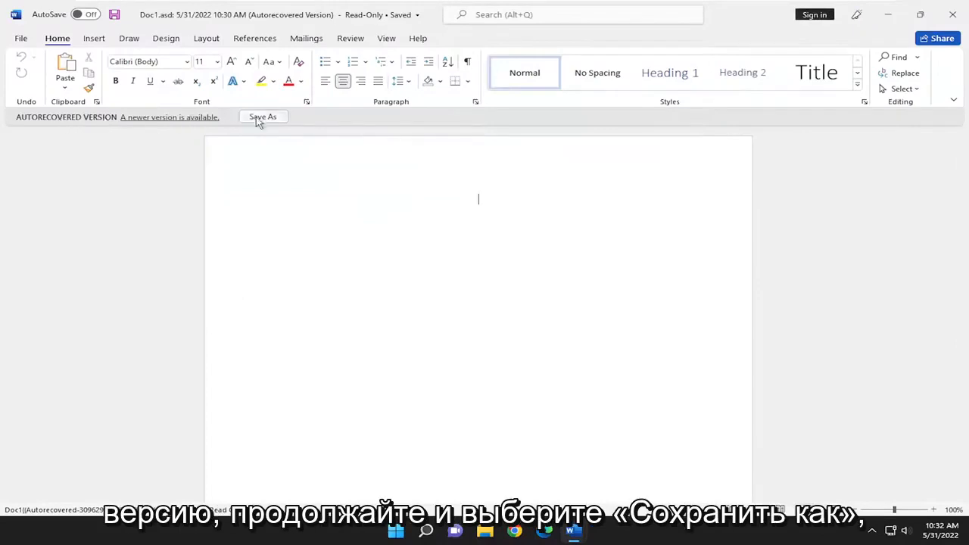
{"action": "left_click", "coordinate": [263, 116]}
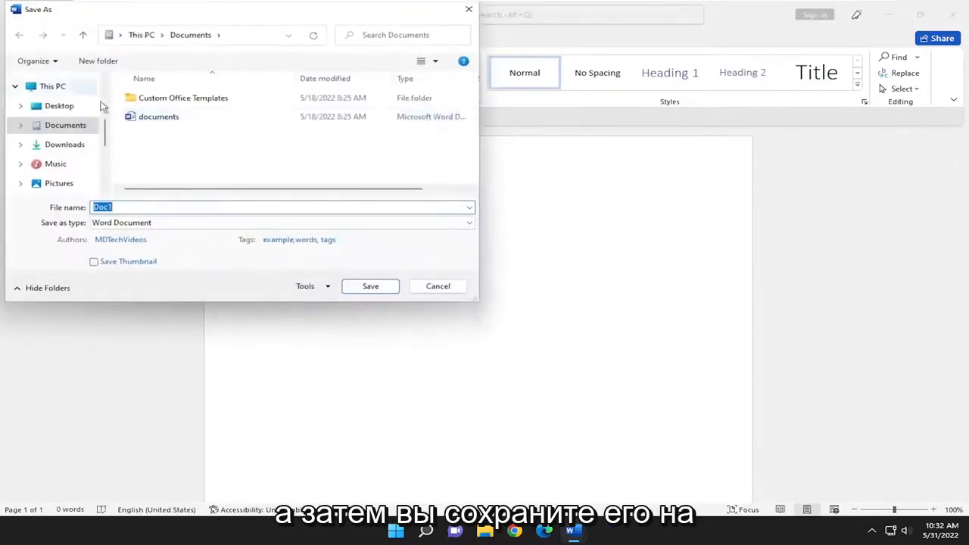
{"action": "left_click", "coordinate": [59, 105]}
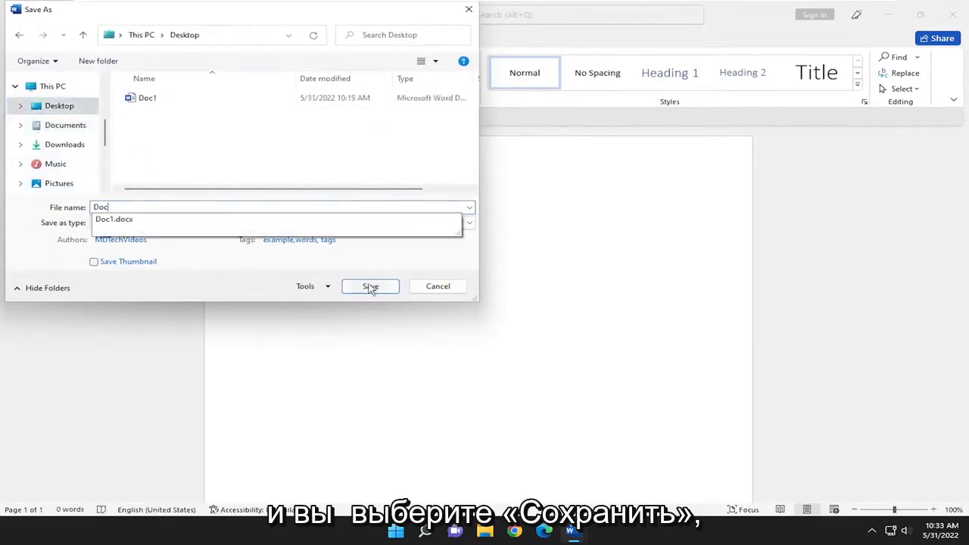
{"action": "left_click", "coordinate": [371, 285]}
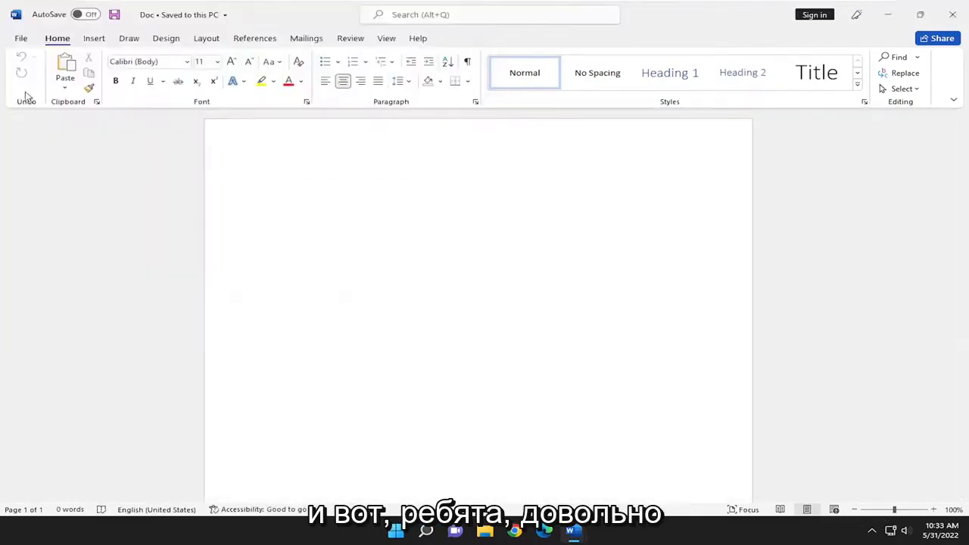